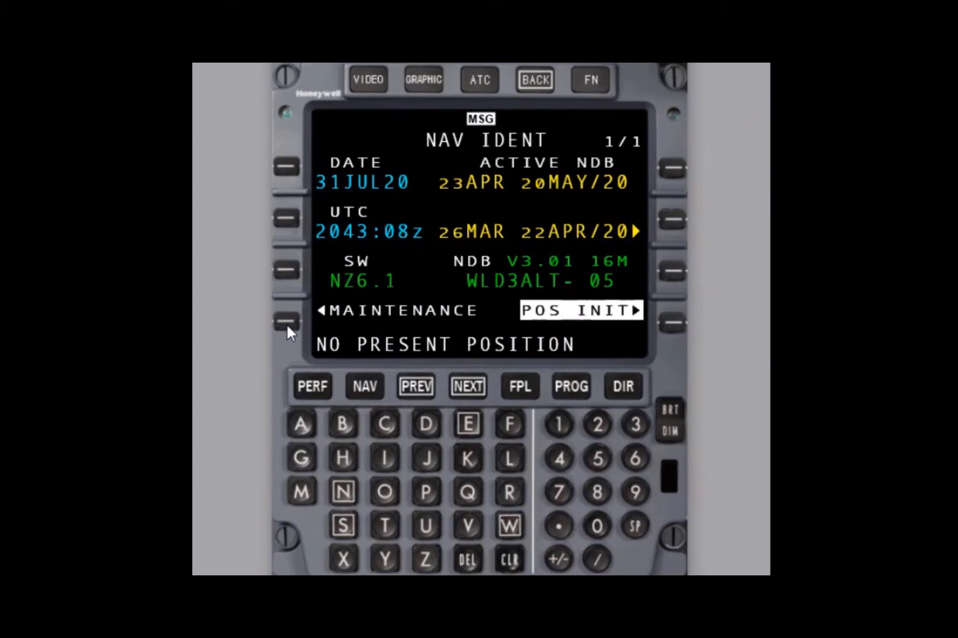
Reach FMS 1 MAINTENANCE 1/3 via the Nav Index second page's MAINTENANCE key.
left_click(285, 320)
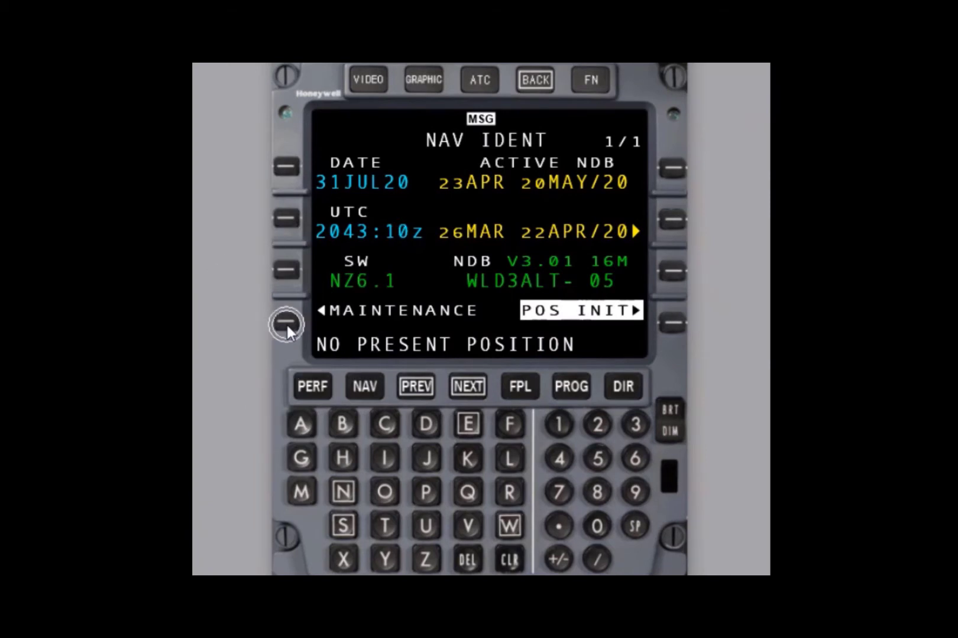
left_click(286, 315)
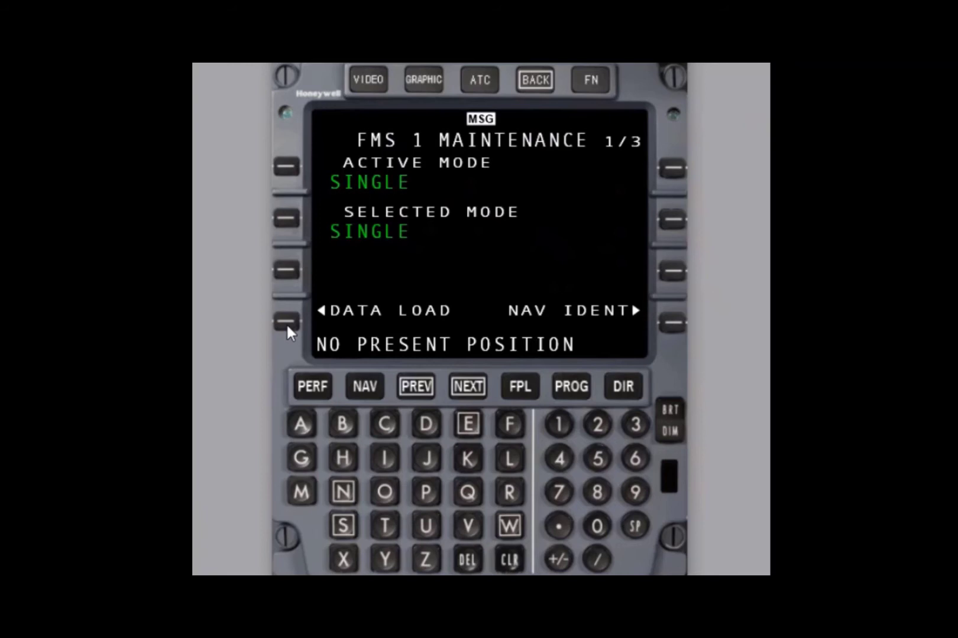
mouse_move(371, 398)
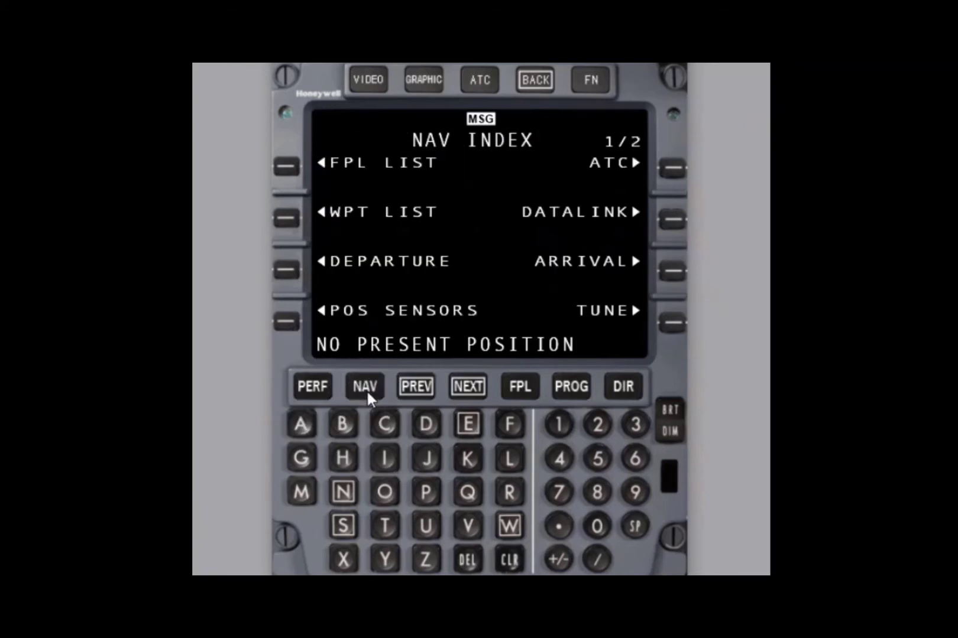
left_click(467, 387)
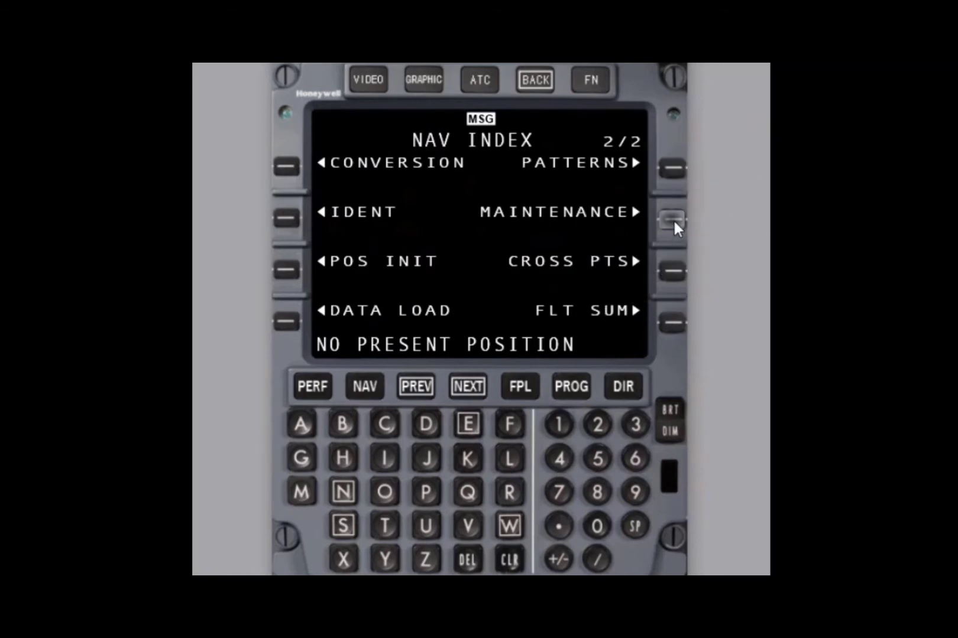
left_click(670, 217)
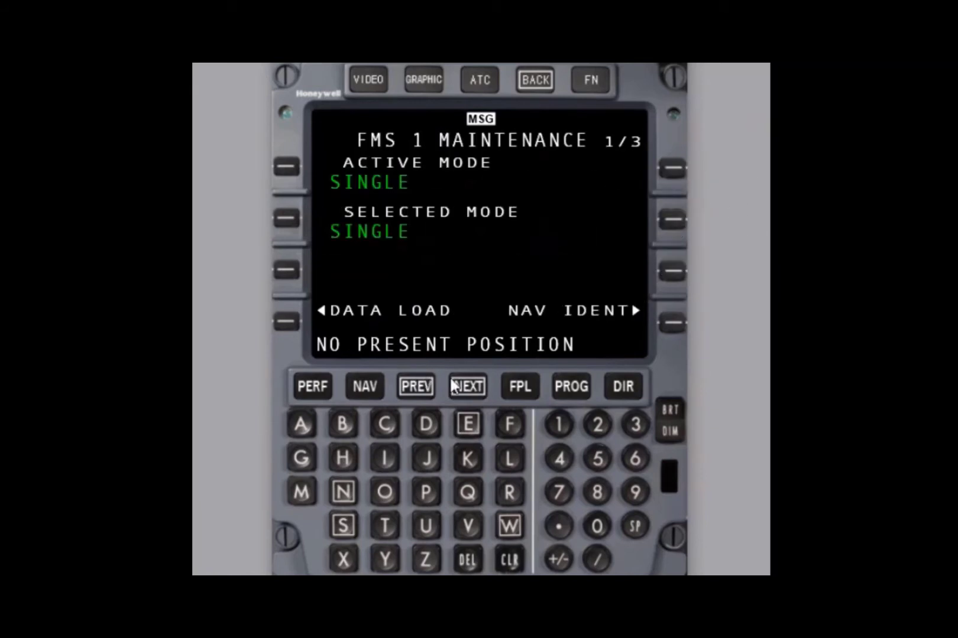
Page forward to FMS SETUP and select ENGR DATA to show Engineer Data.
left_click(468, 386)
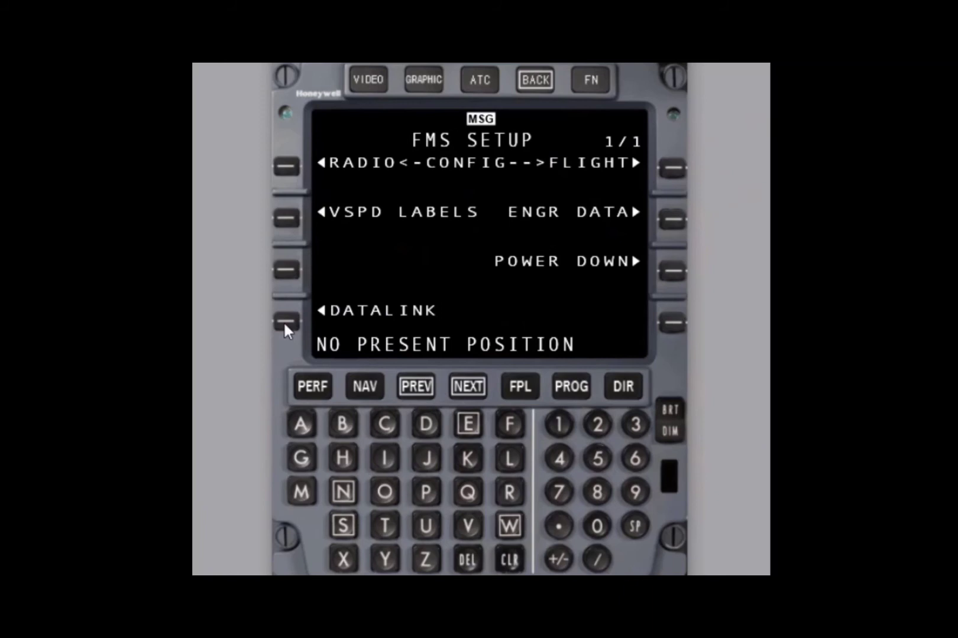
mouse_move(677, 228)
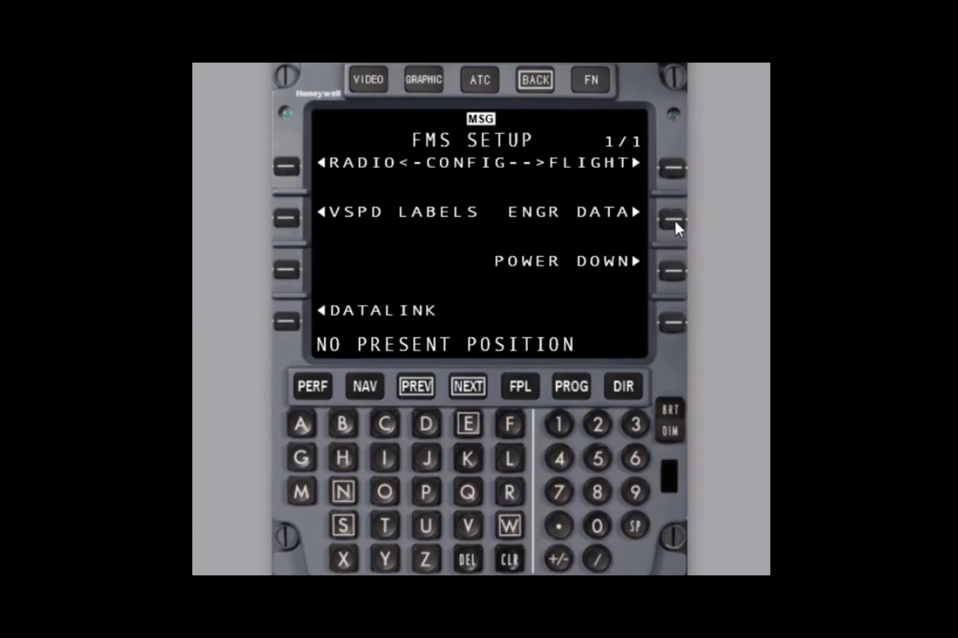
left_click(670, 212)
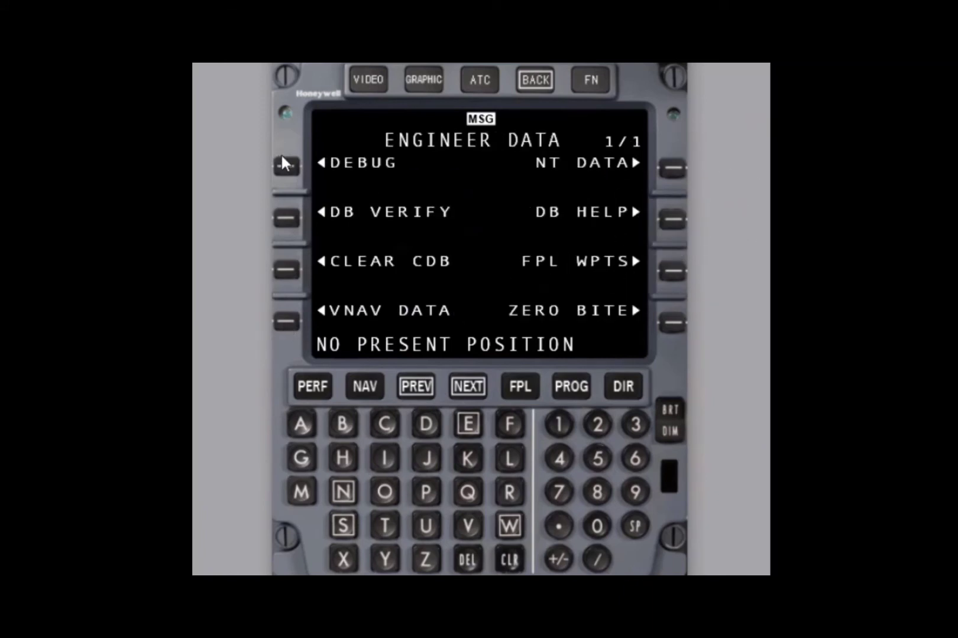
Select DEBUG (L1) on Engineer Data to show Debug Monitor Control.
left_click(287, 162)
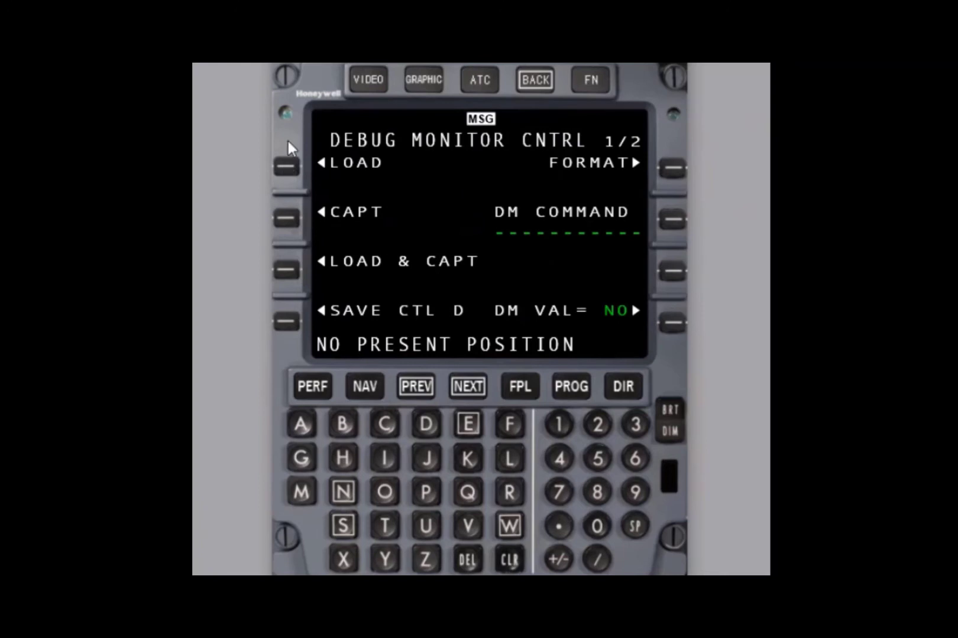
mouse_move(277, 260)
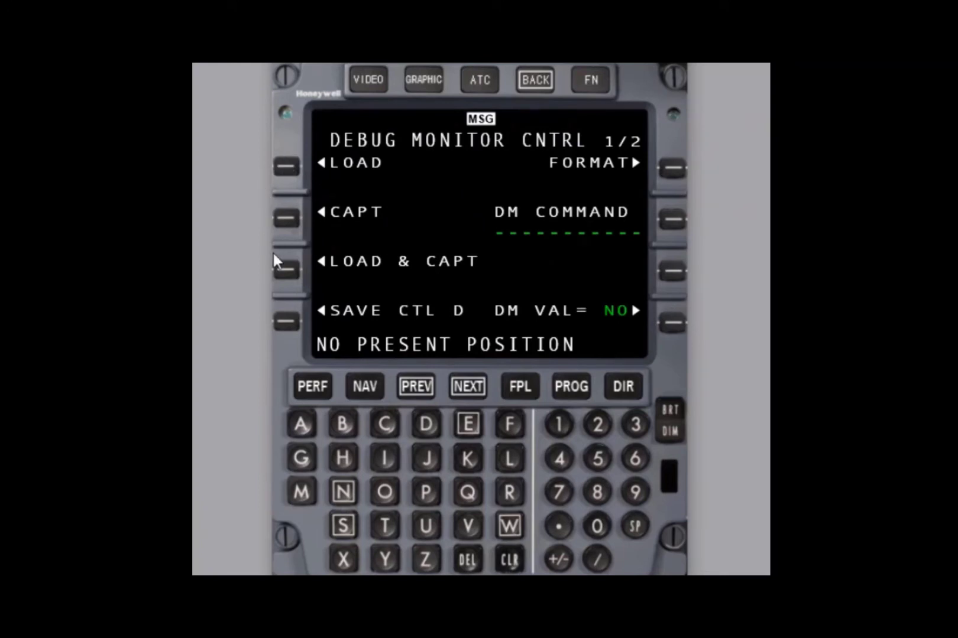
mouse_move(290, 334)
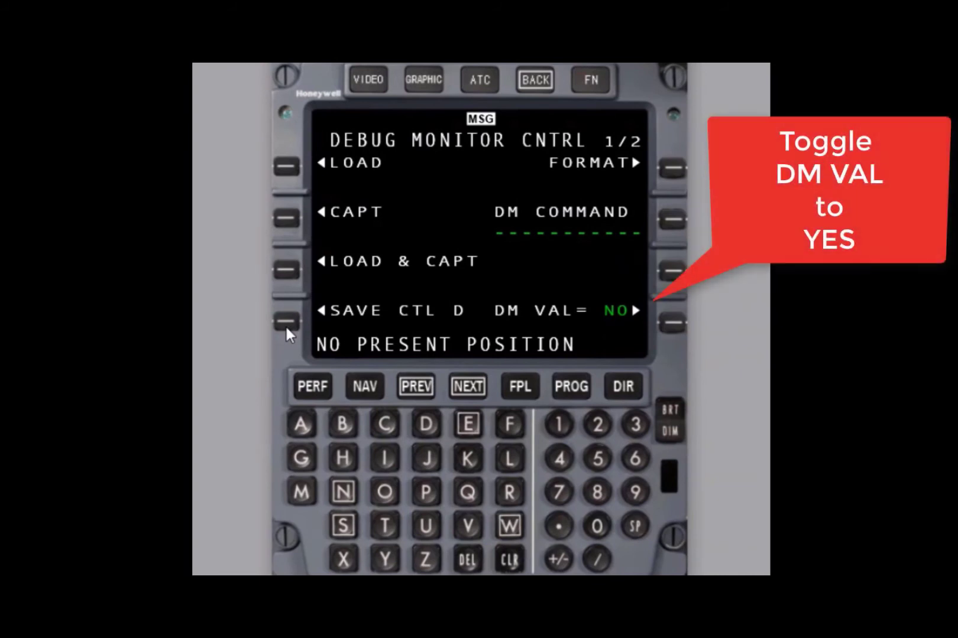
Toggle DM VAL from NO to YES on Debug Monitor Control.
left_click(649, 311)
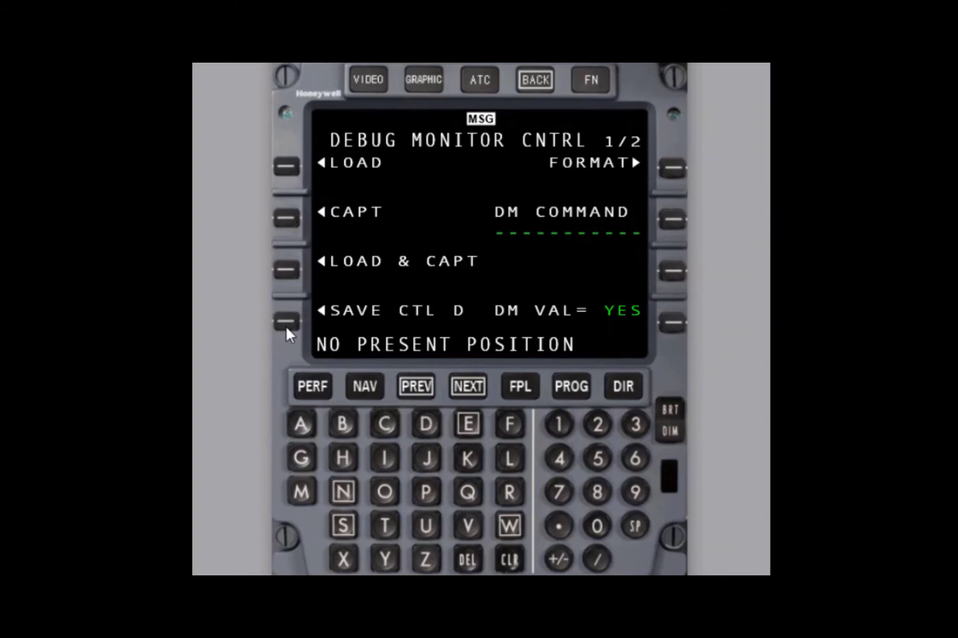
left_click(287, 322)
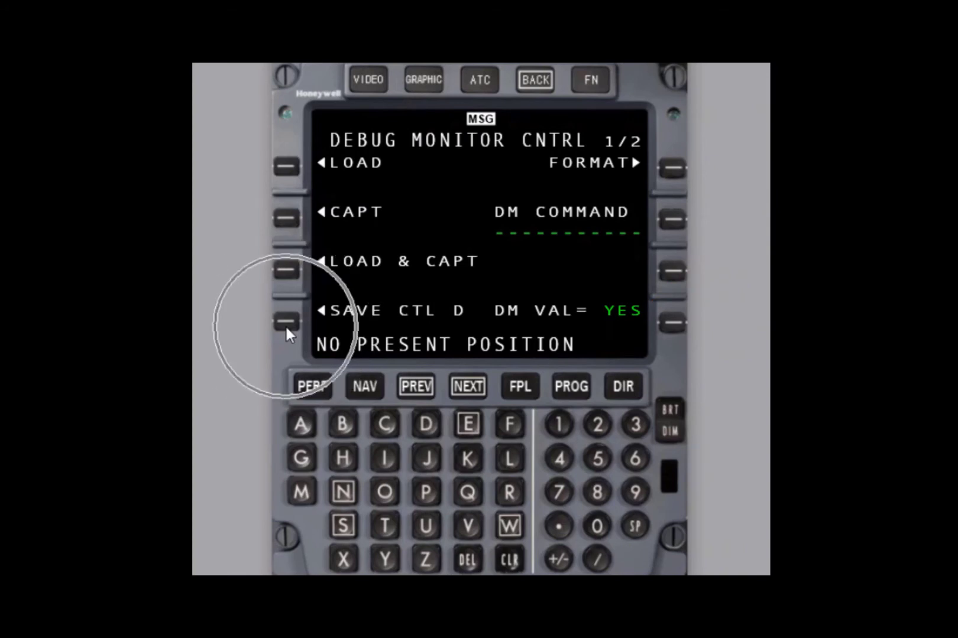
left_click(287, 319)
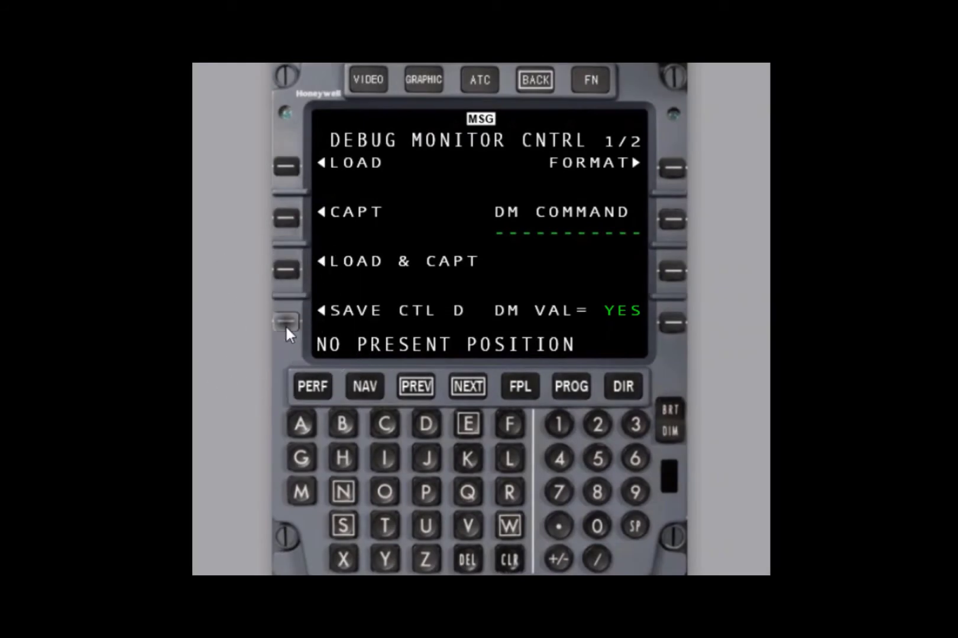
Start the SAVE CTL D capture so the IMT buffers begin saving.
left_click(286, 320)
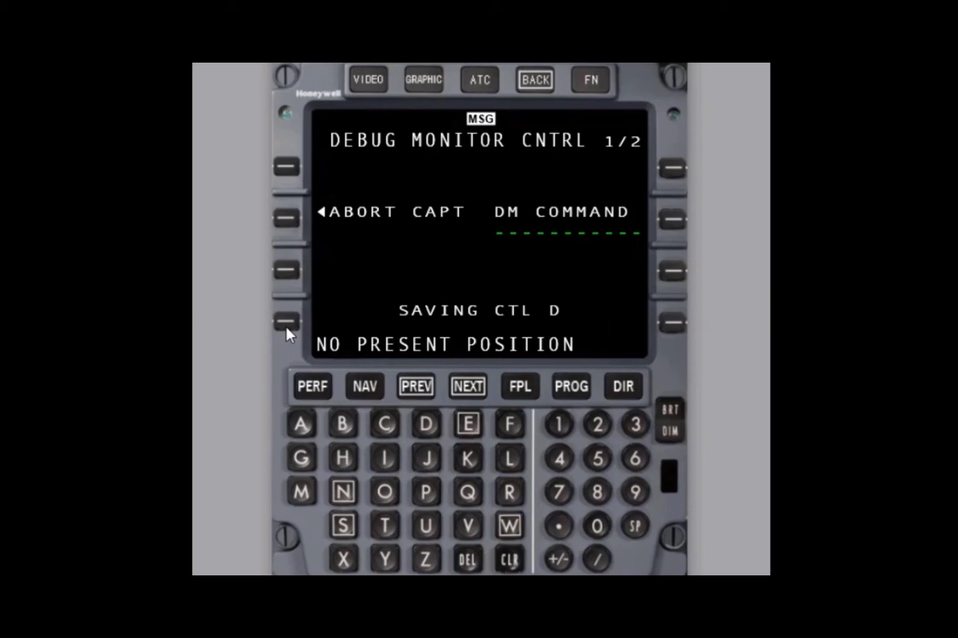
mouse_move(300, 249)
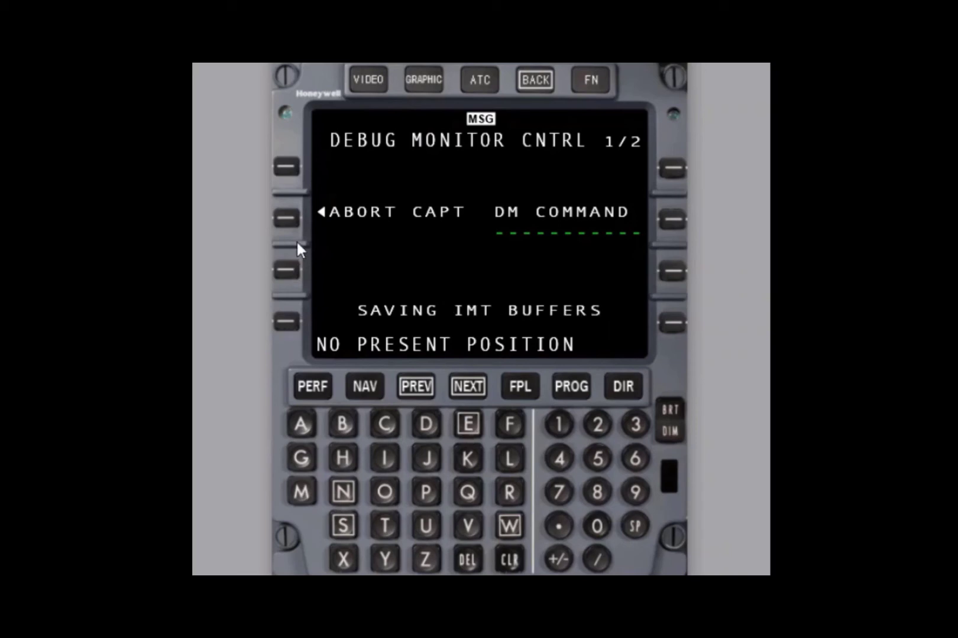